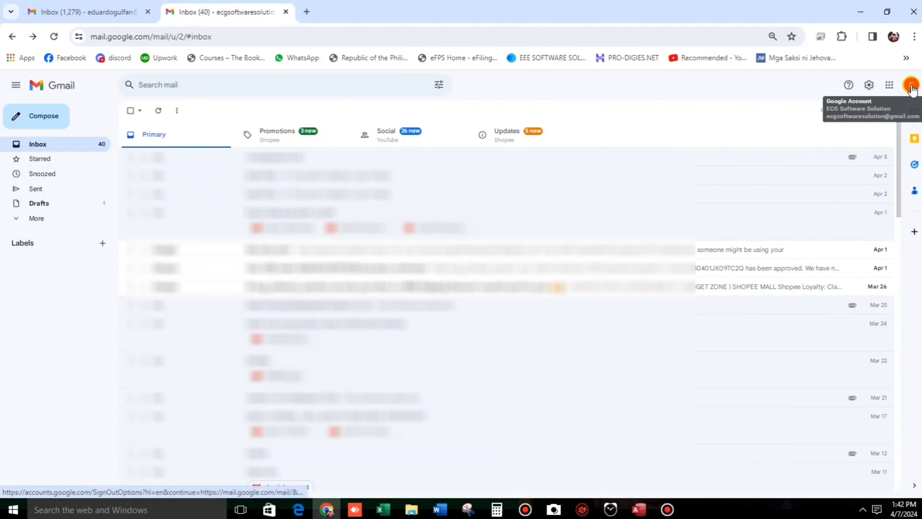
# Open 'Manage your Google Account' from the Gmail profile avatar menu.
pyautogui.click(911, 84)
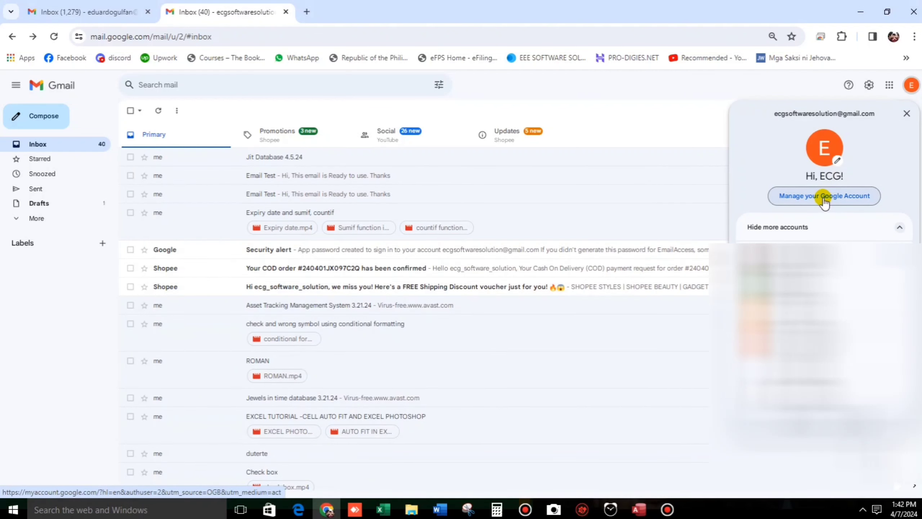
pyautogui.click(823, 196)
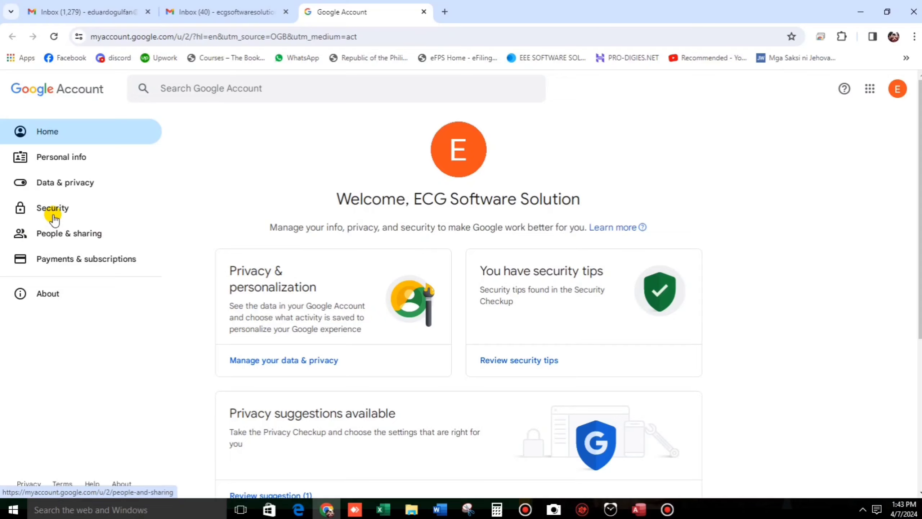
# Go to Security settings and scroll down to 'How you sign in to Google'.
pyautogui.click(53, 207)
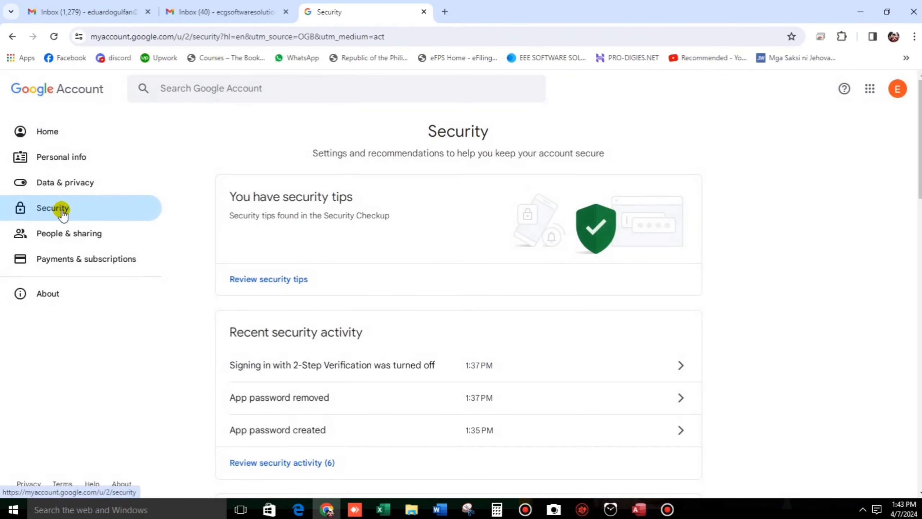
pyautogui.scroll(-3)
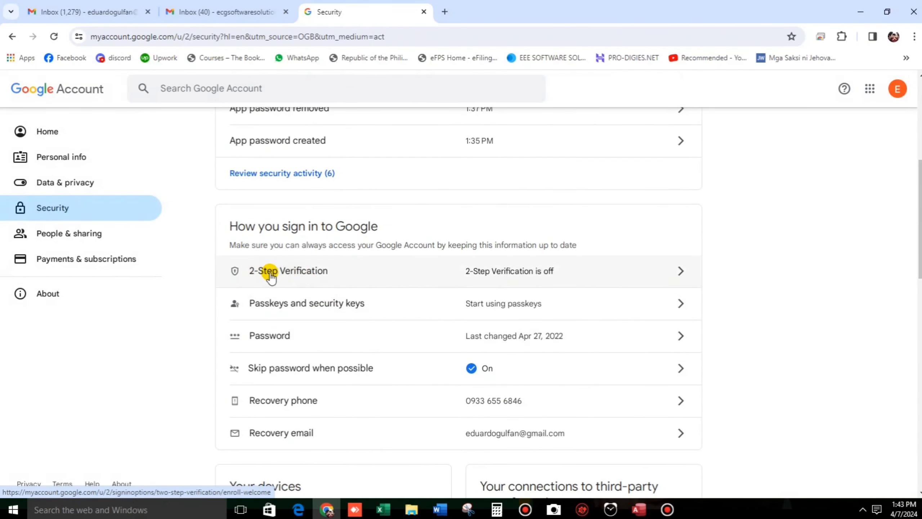
pyautogui.moveTo(516, 276)
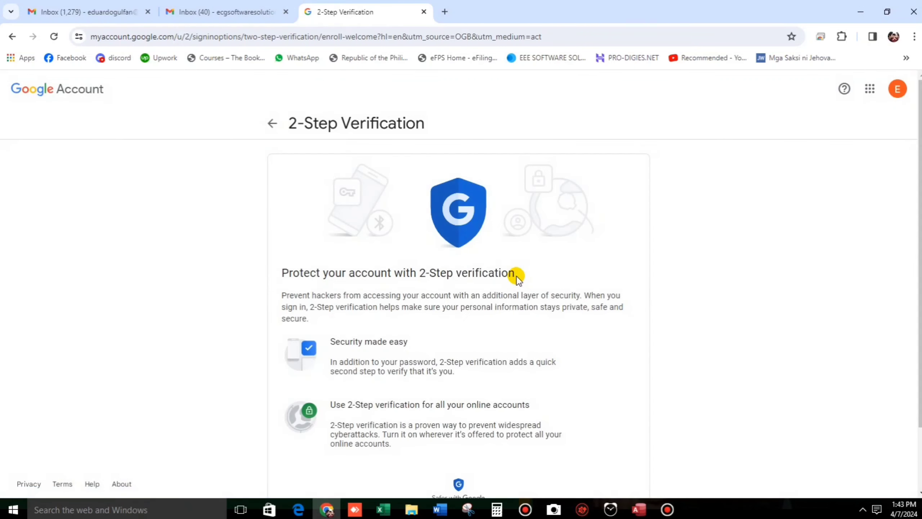
pyautogui.scroll(-3)
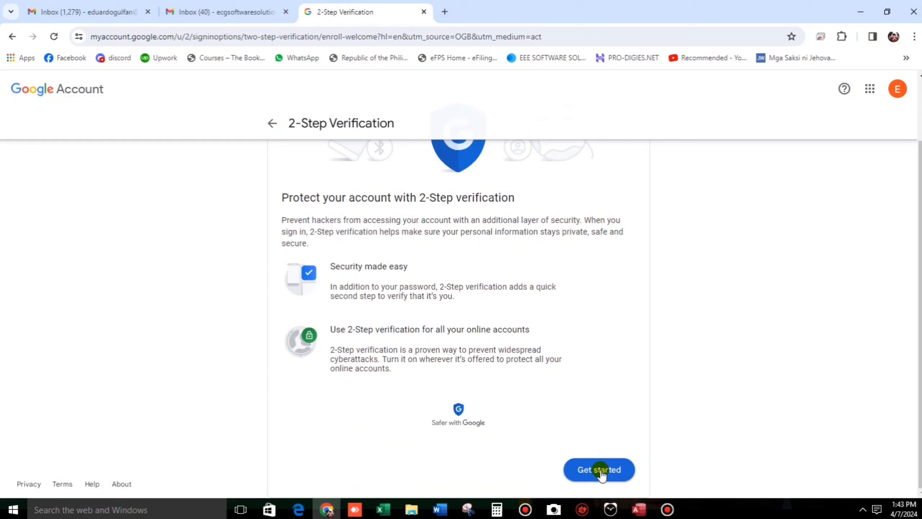
# Begin 2-Step Verification, accept the phone prompt, and text a code to the backup number.
pyautogui.click(598, 469)
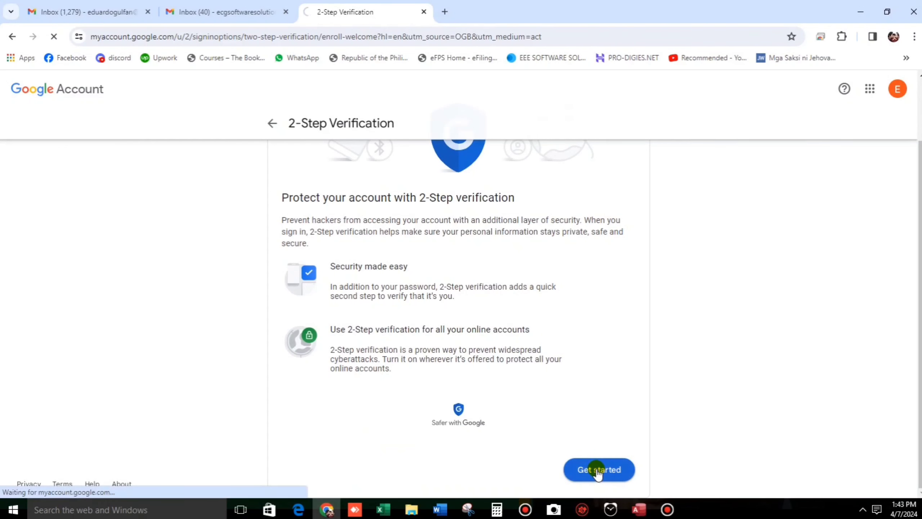
pyautogui.click(598, 469)
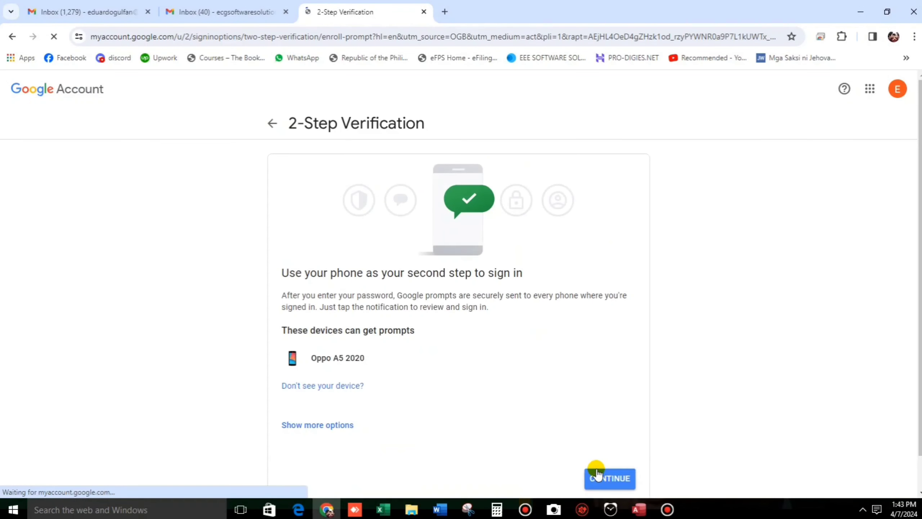
pyautogui.scroll(-3)
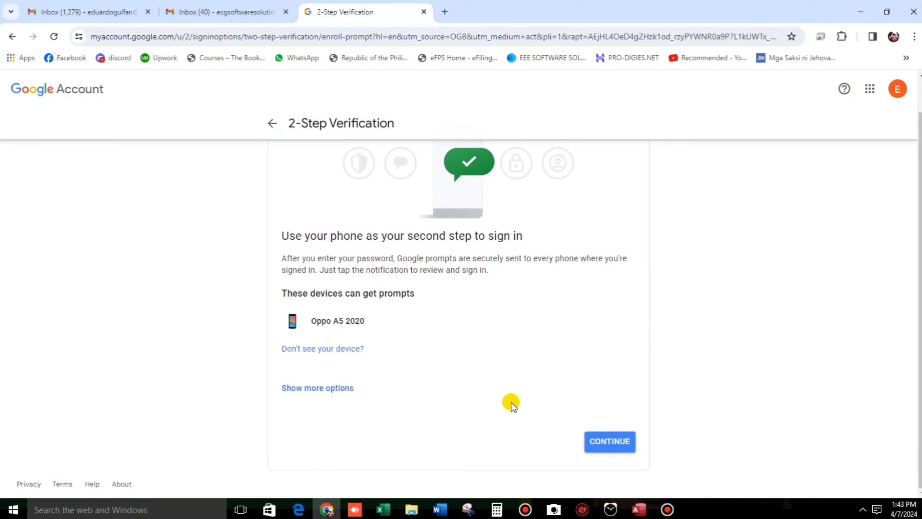
pyautogui.click(609, 441)
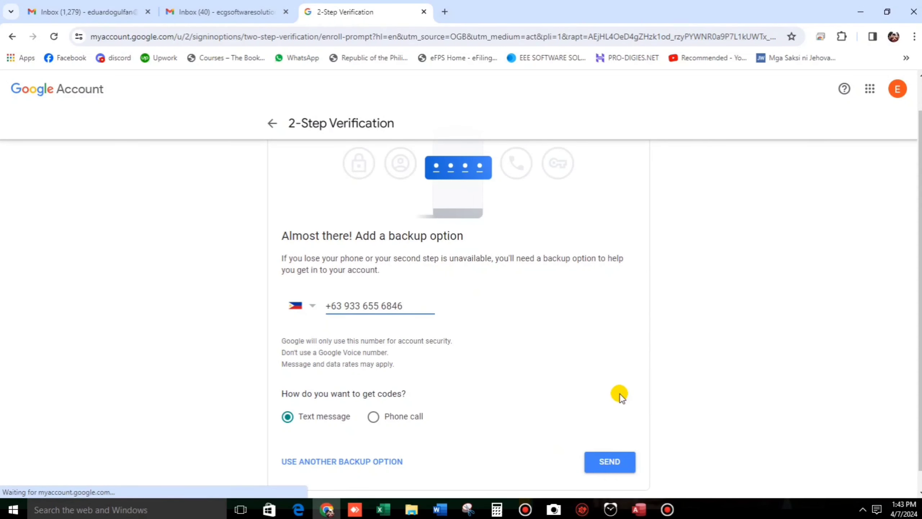
pyautogui.moveTo(307, 405)
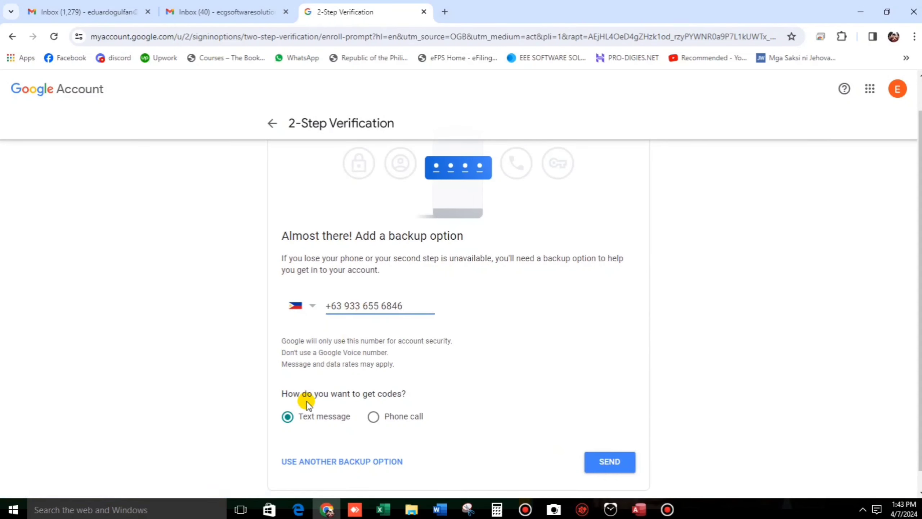
pyautogui.moveTo(376, 404)
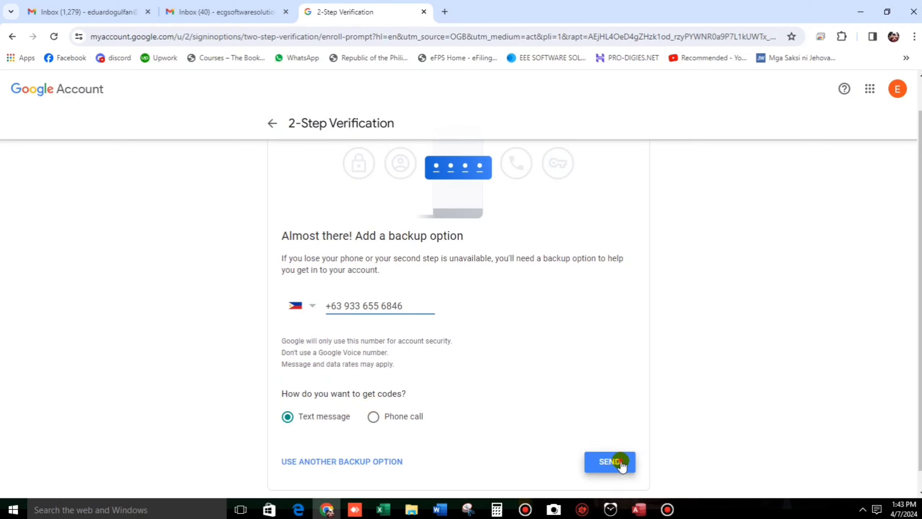
pyautogui.click(610, 461)
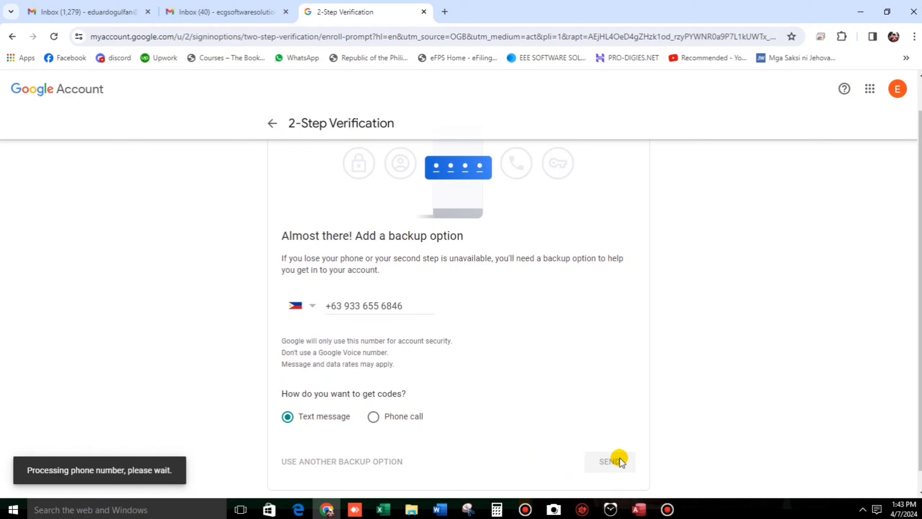
pyautogui.click(610, 461)
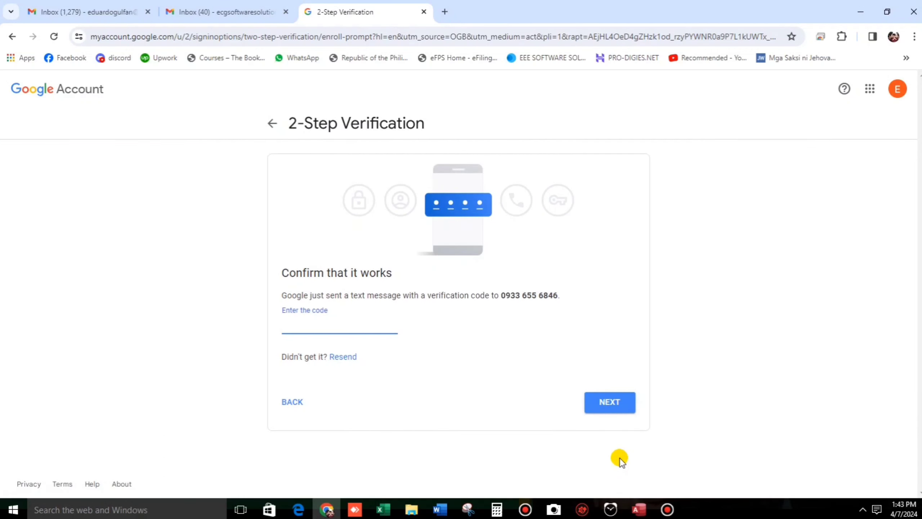
pyautogui.click(338, 326)
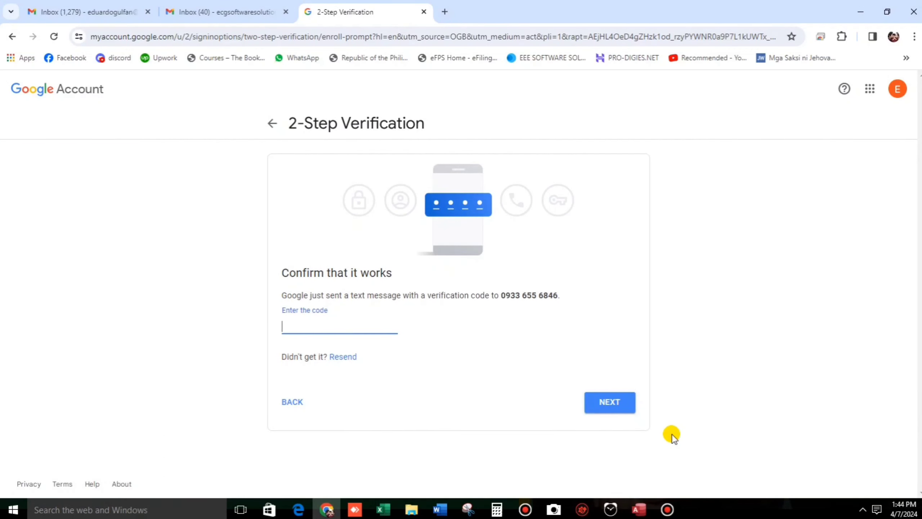
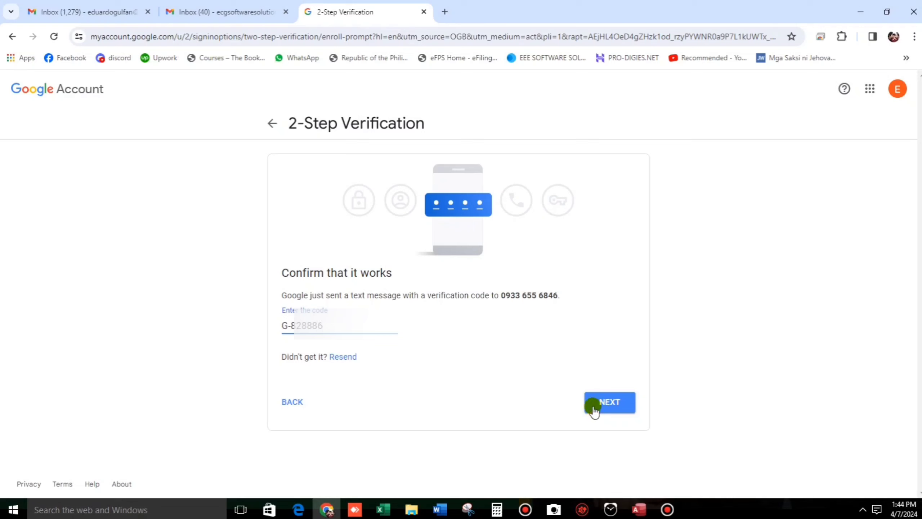
pyautogui.click(609, 401)
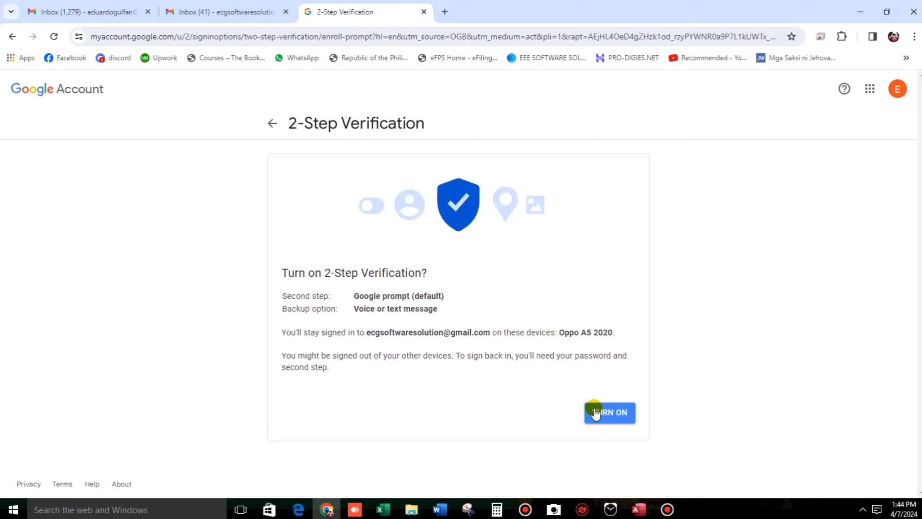
pyautogui.click(609, 412)
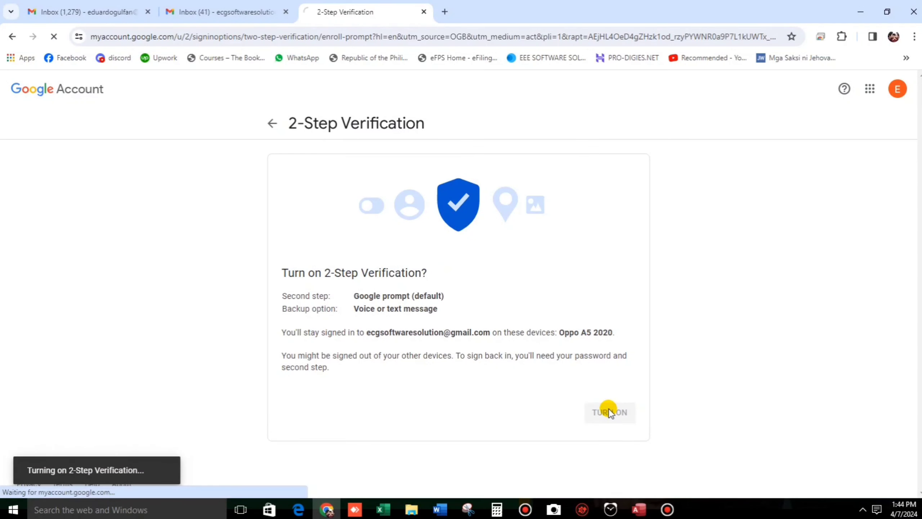
pyautogui.click(609, 412)
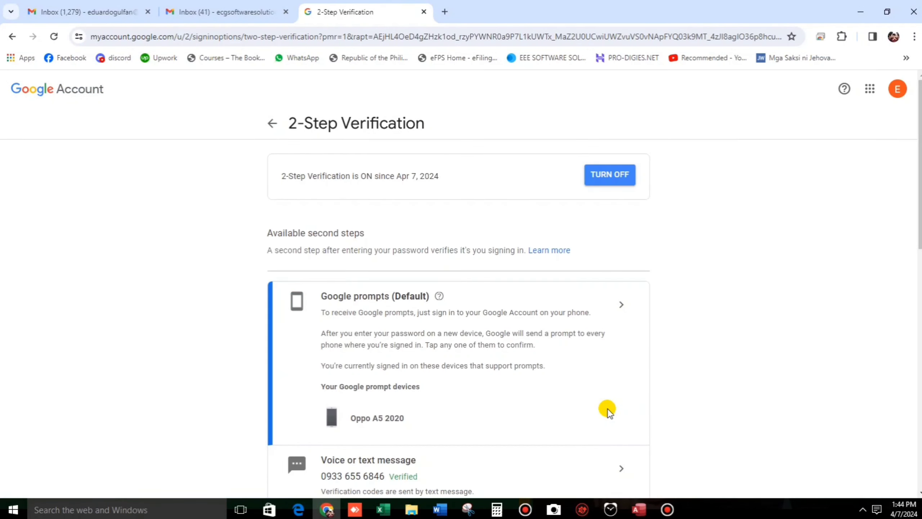
# Scroll down the 2-Step Verification page and open App passwords.
pyautogui.scroll(-3)
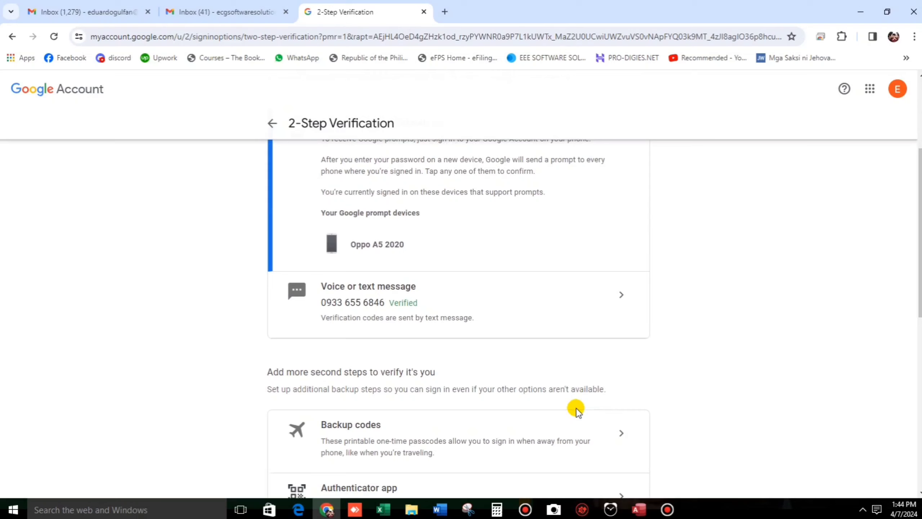
pyautogui.scroll(-3)
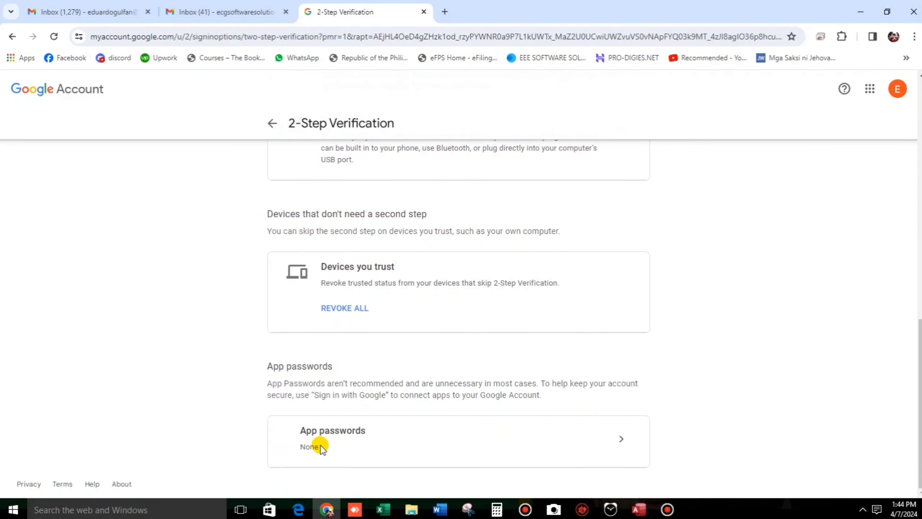
pyautogui.moveTo(664, 454)
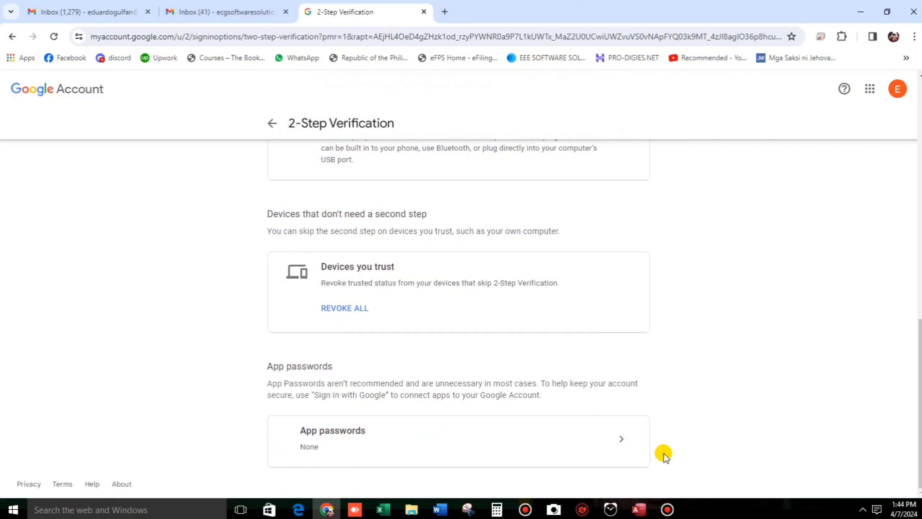
pyautogui.moveTo(622, 439)
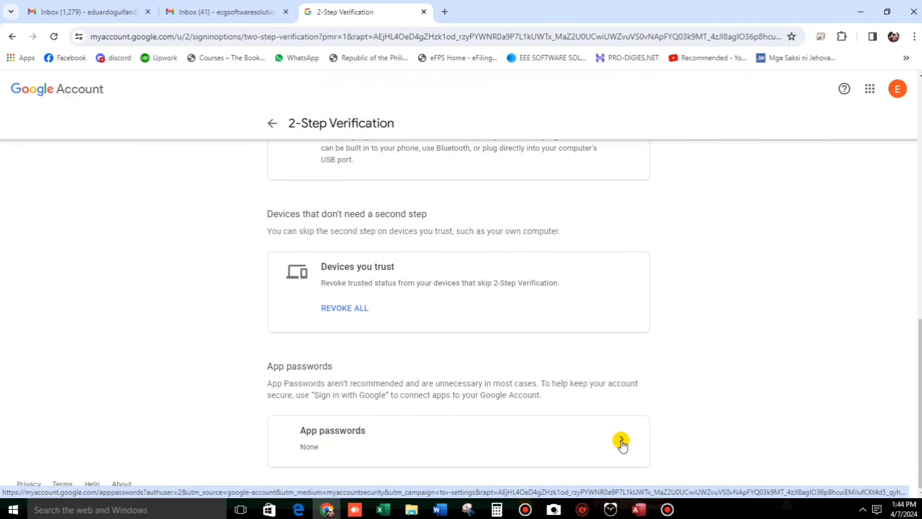
pyautogui.click(622, 441)
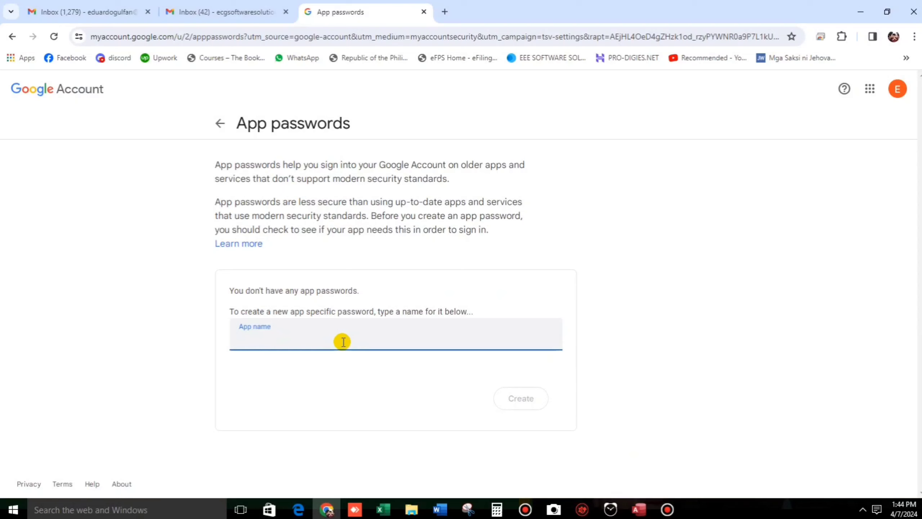
# Create an app password named 'Email Sender' and copy the generated password.
pyautogui.write('Email')
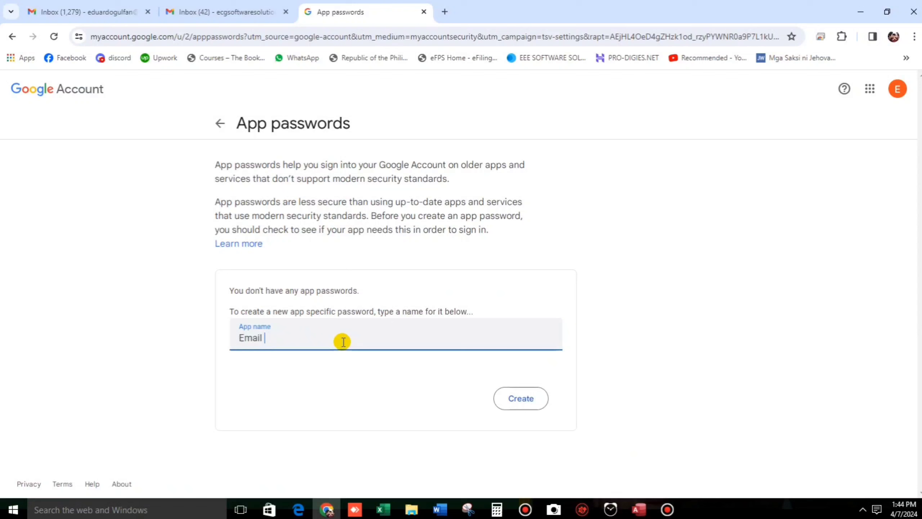
pyautogui.write('Sender')
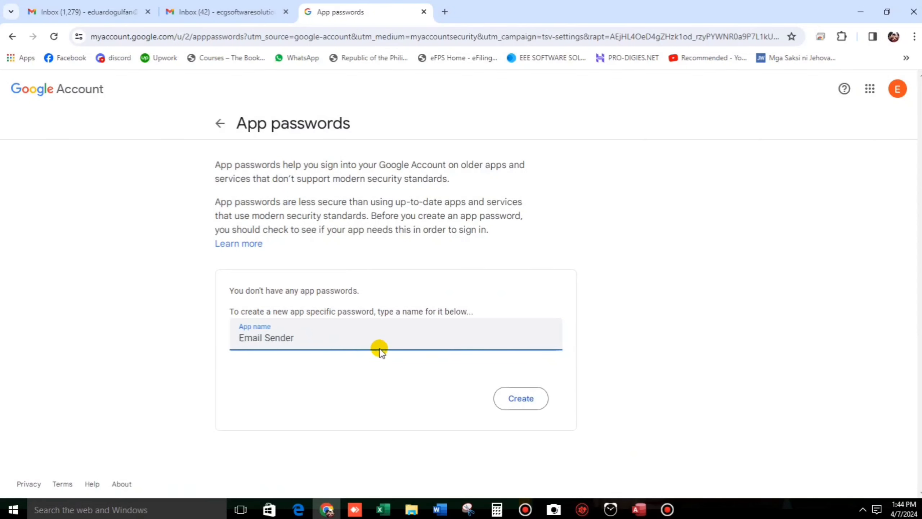
pyautogui.click(520, 398)
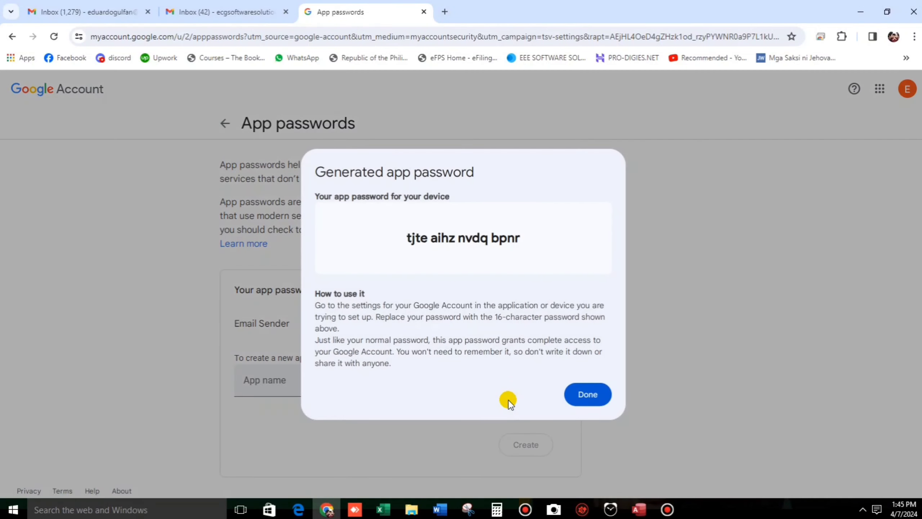
pyautogui.moveTo(404, 263)
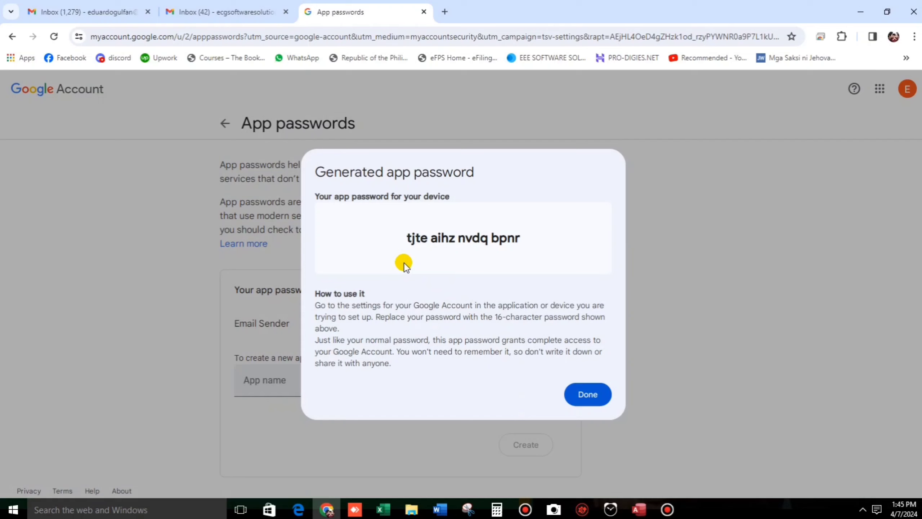
pyautogui.moveTo(407, 241)
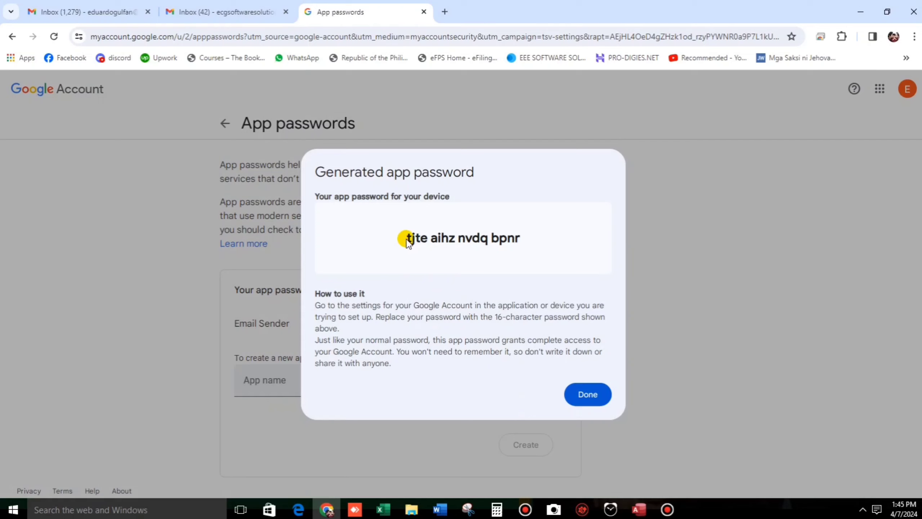
pyautogui.moveTo(406, 238); pyautogui.dragTo(520, 238)
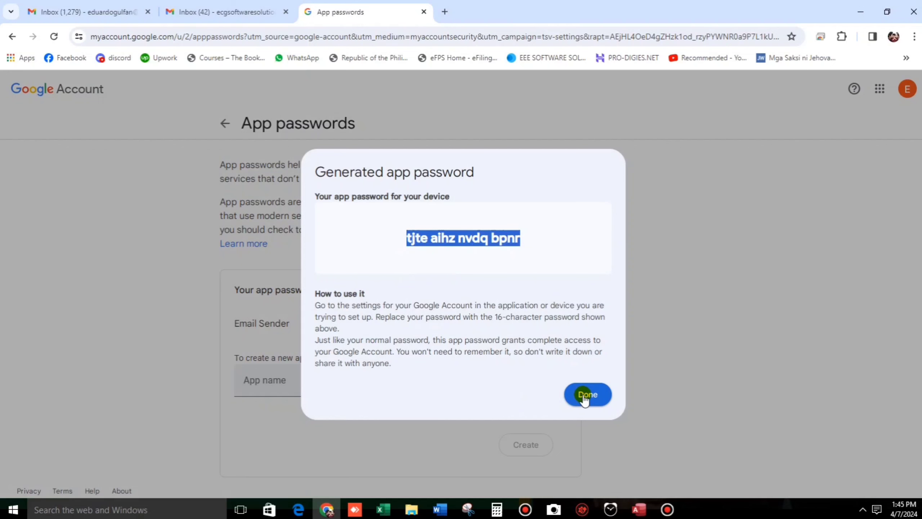
pyautogui.click(637, 509)
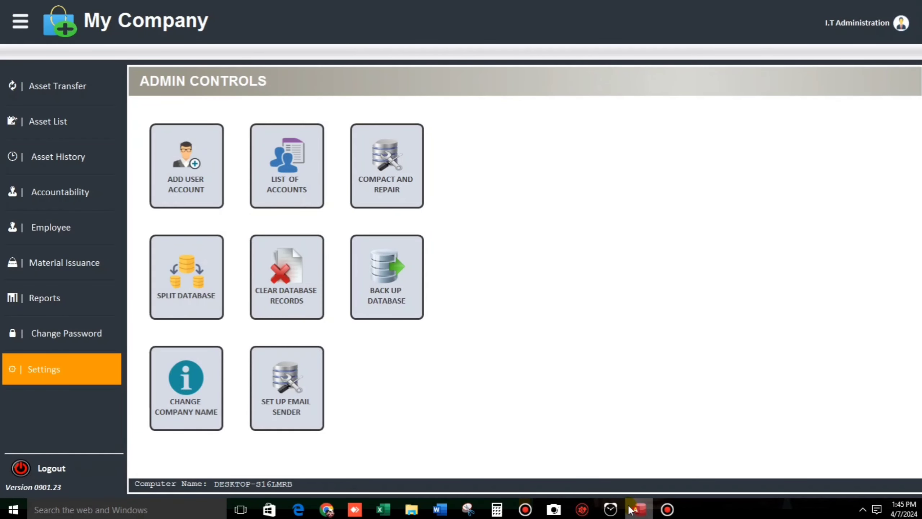
# In Set Up Email Sender, append 1111 to the SMTP password, Check, and dismiss the failure.
pyautogui.click(287, 385)
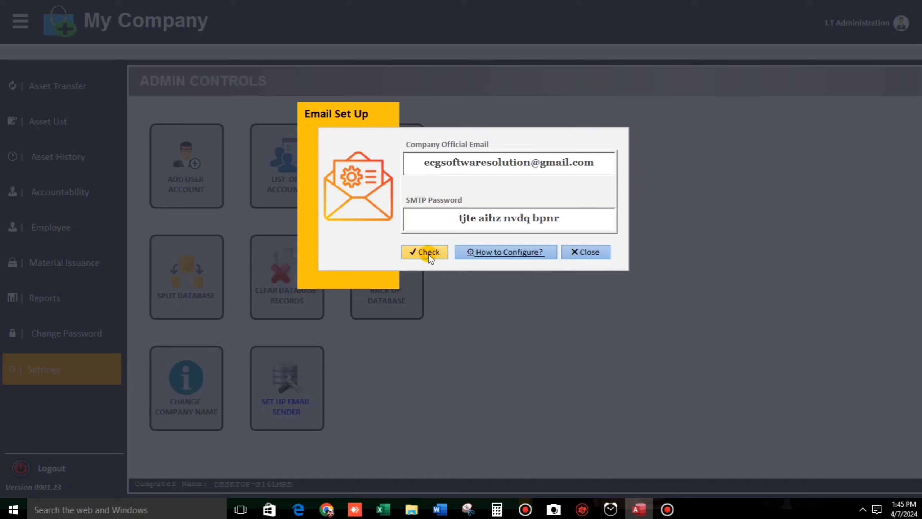
pyautogui.click(508, 217)
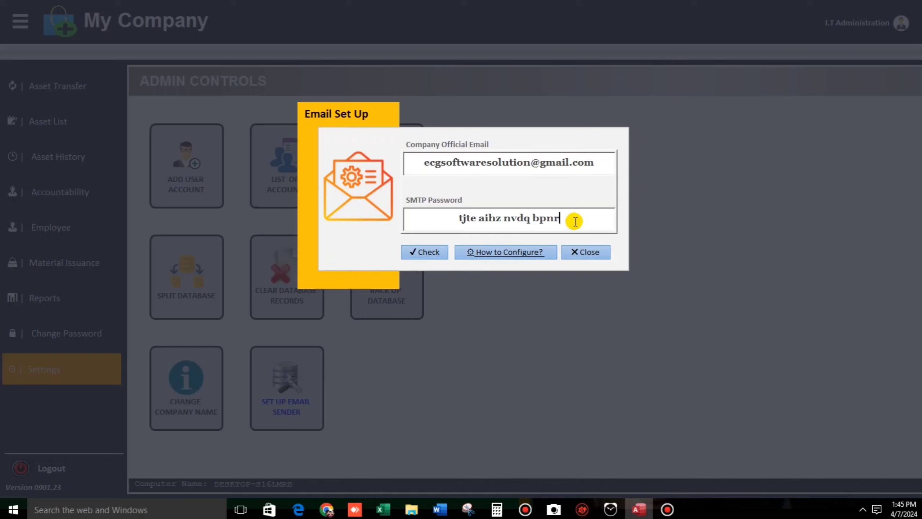
pyautogui.write('11111')
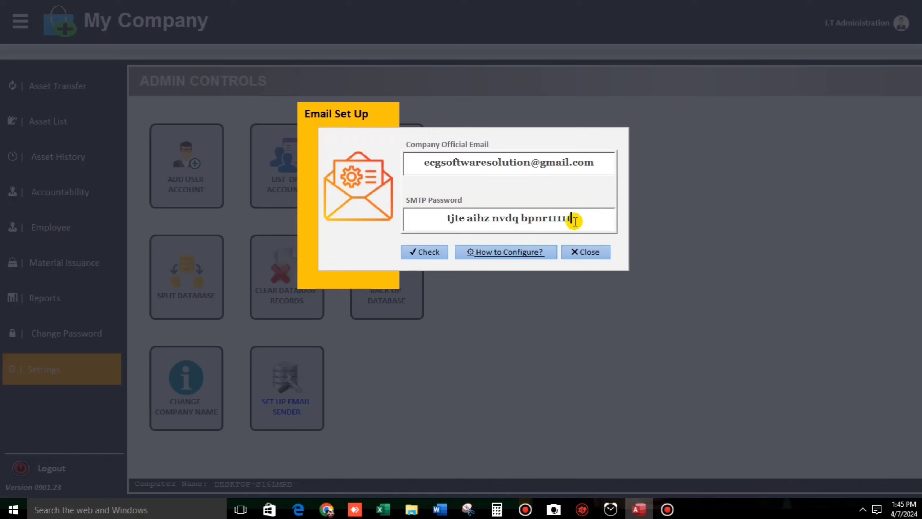
pyautogui.click(424, 252)
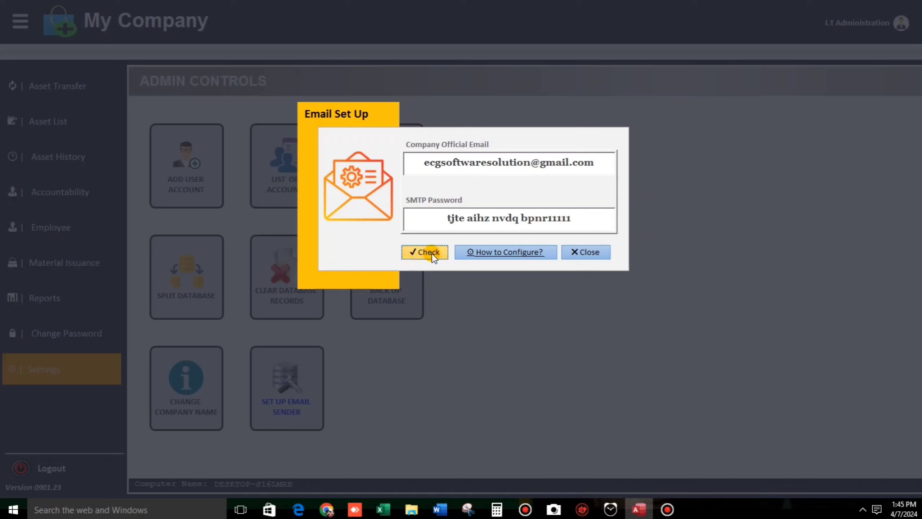
pyautogui.click(425, 252)
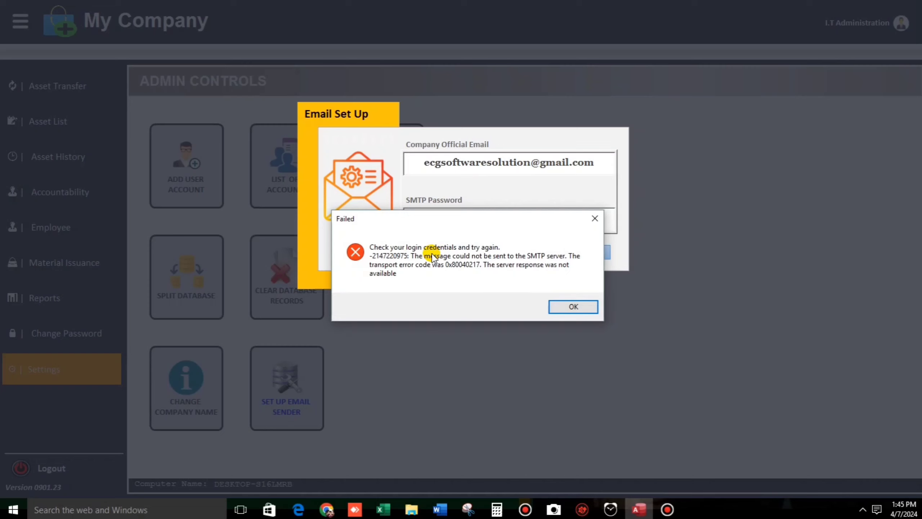
pyautogui.click(573, 307)
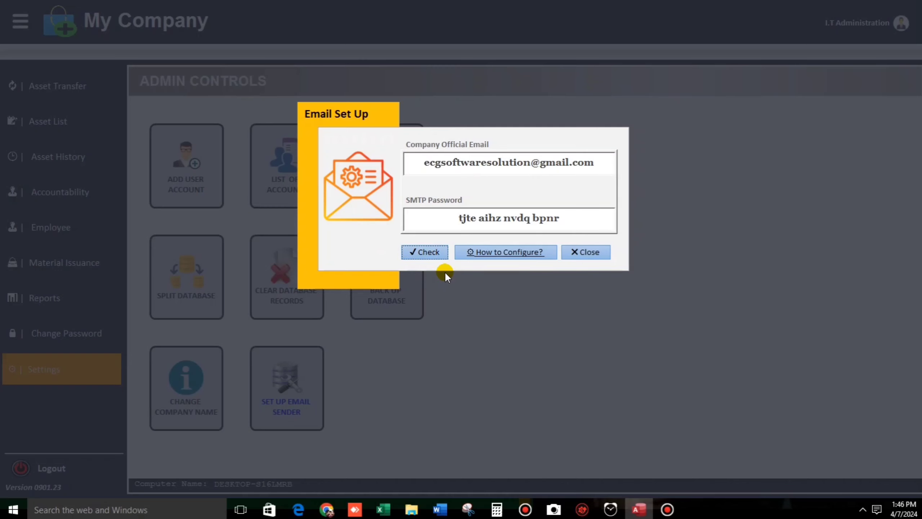
# Check with the correct password, acknowledge Sent, and close the App passwords tab.
pyautogui.click(424, 252)
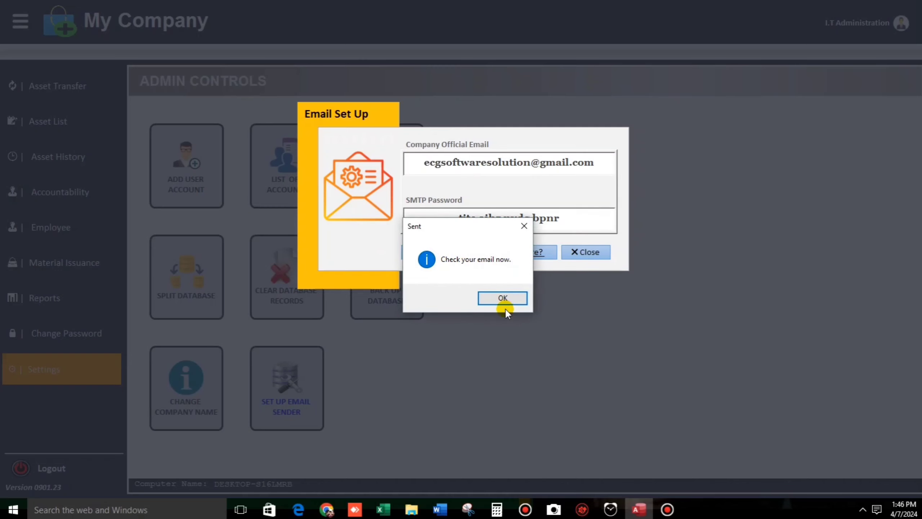
pyautogui.click(502, 297)
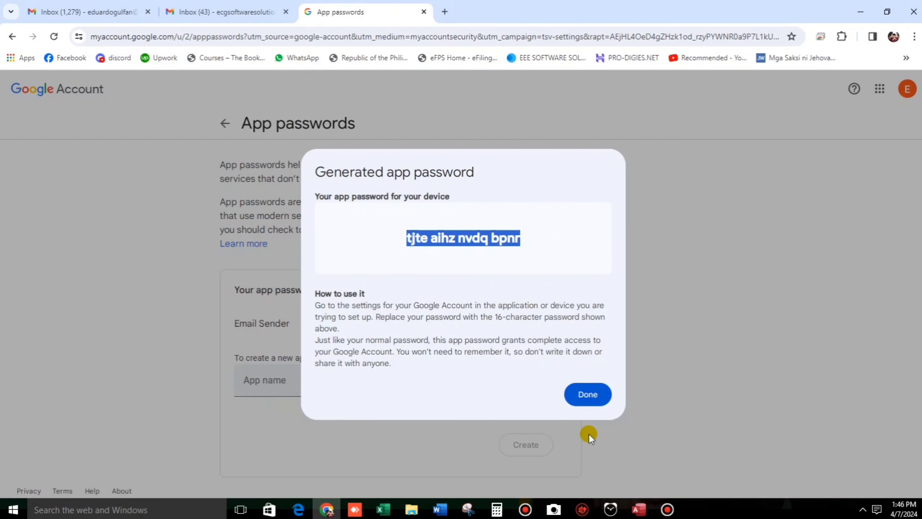
pyautogui.click(587, 395)
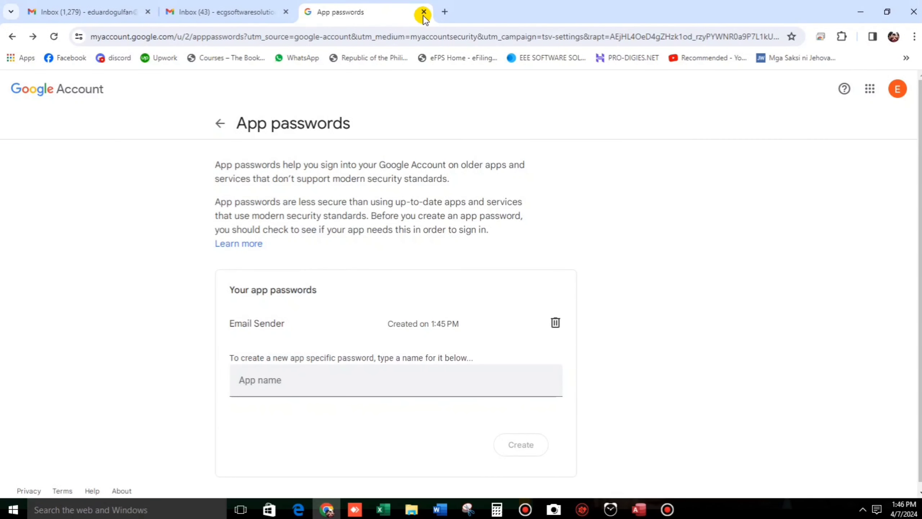
pyautogui.click(423, 11)
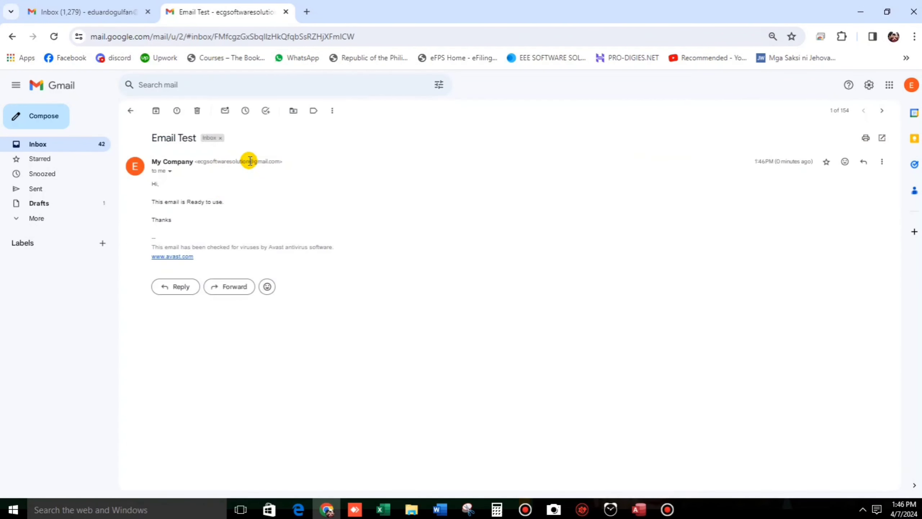
pyautogui.moveTo(183, 211)
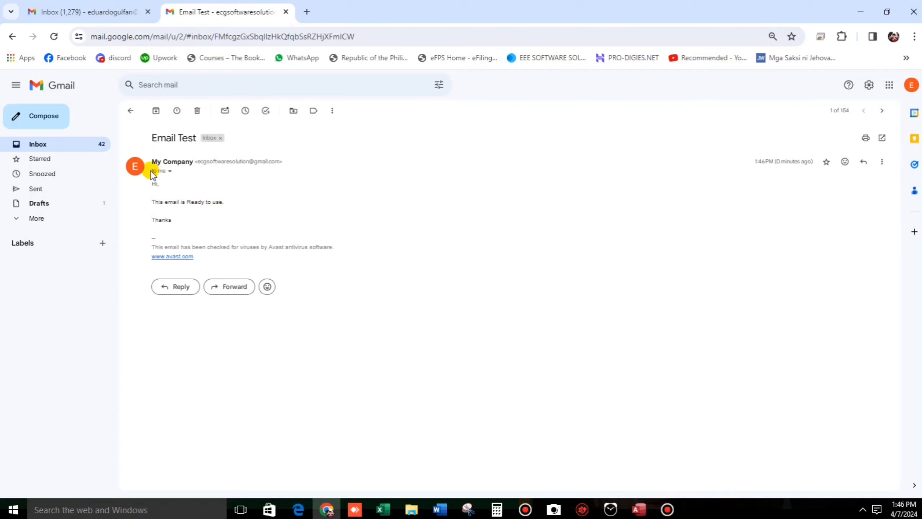
pyautogui.moveTo(275, 169)
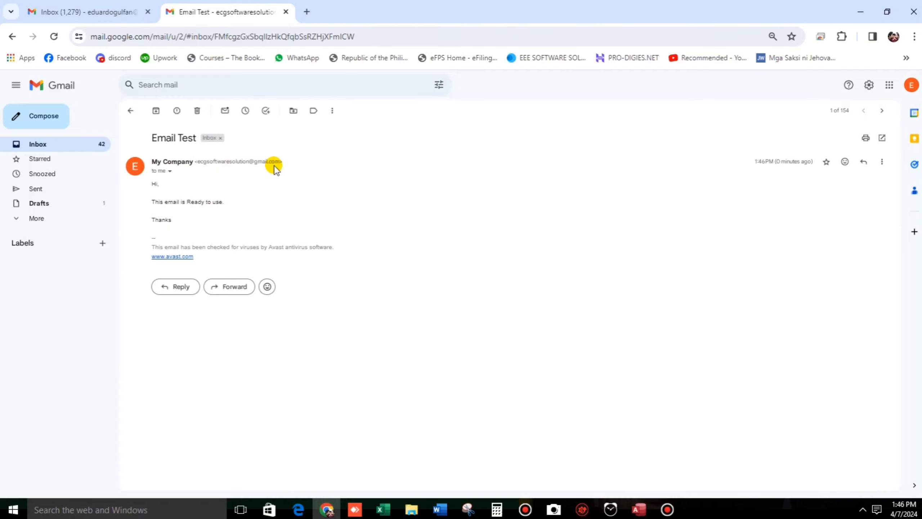